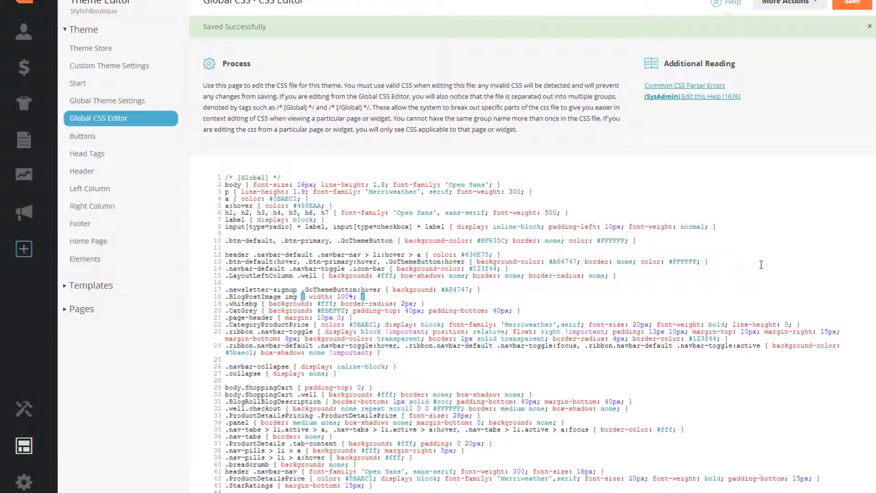
Scroll the Global CSS and finish typing the 'arial' font-family name
scroll(down, 3)
text(a)
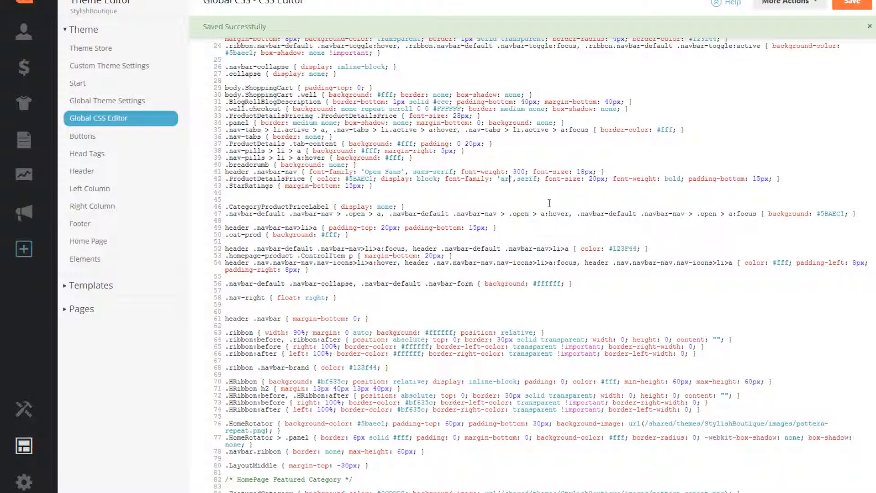
text(ial)
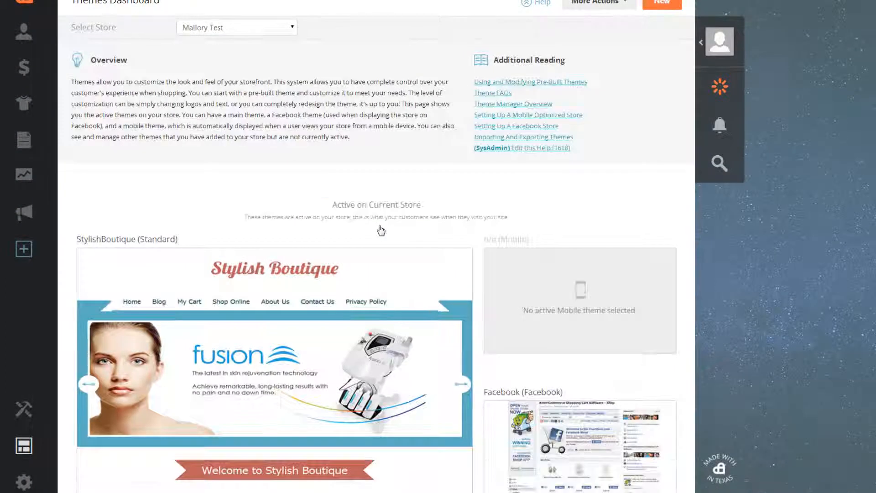
Open StylishBoutique's editor from its theme menu and go to Global CSS Editor
click(144, 267)
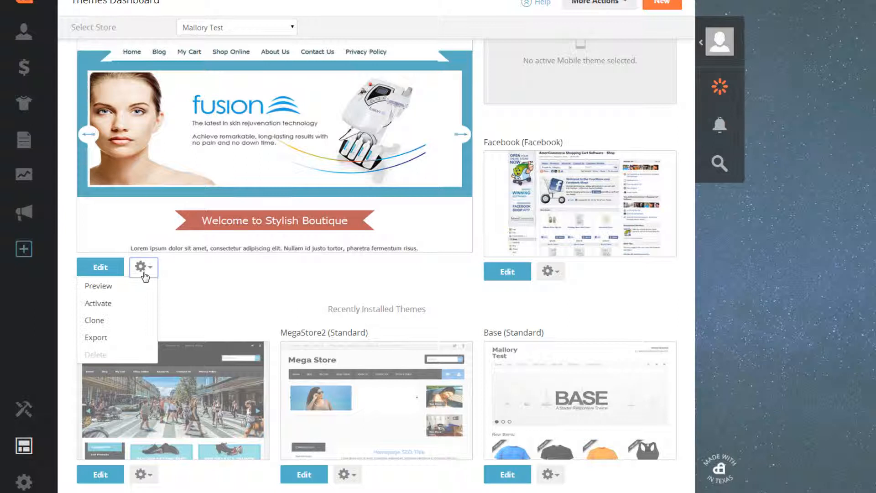
mouse_move(127, 329)
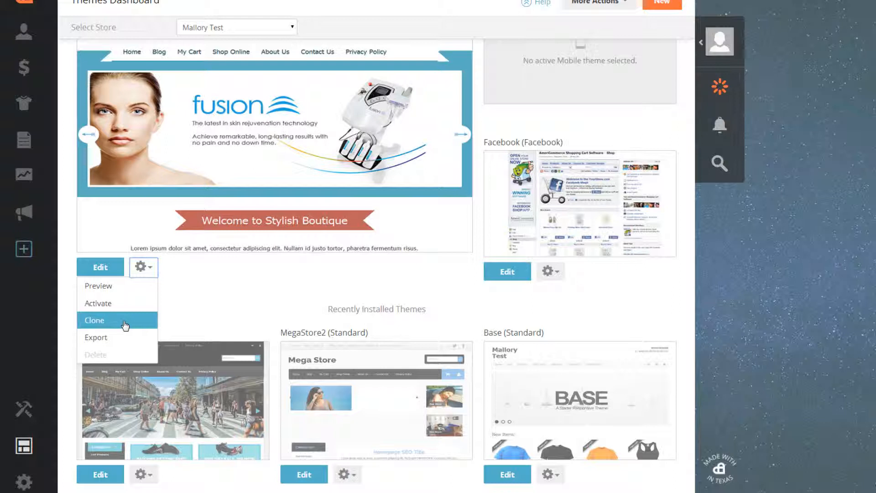
mouse_move(124, 337)
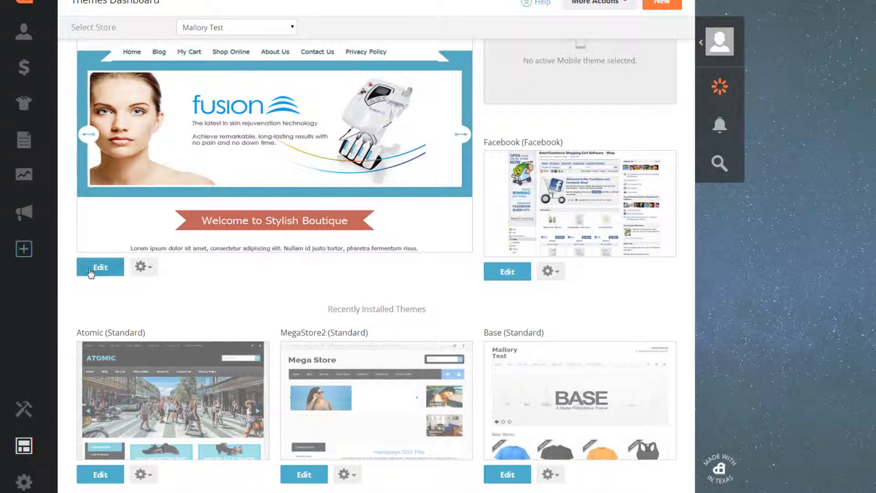
click(100, 267)
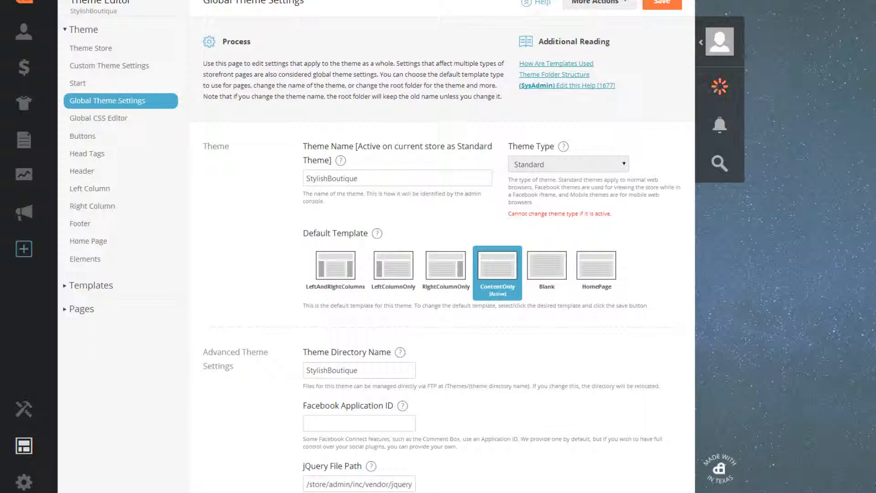
mouse_move(106, 120)
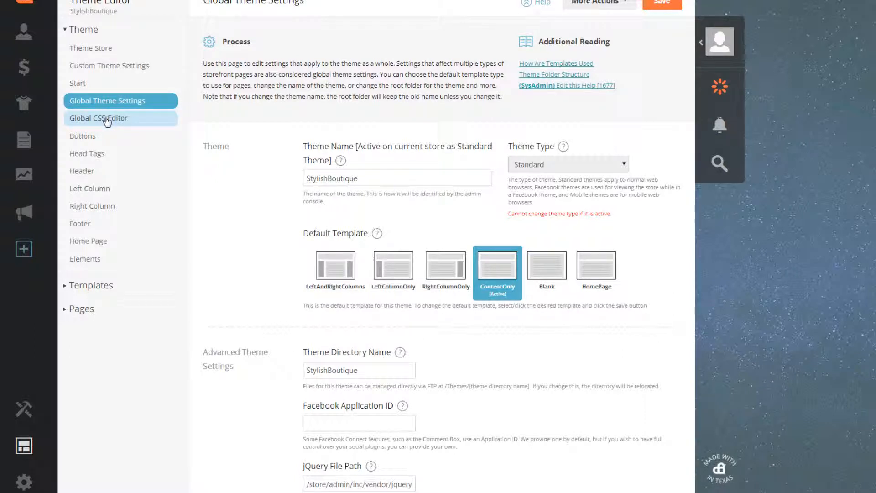
click(98, 118)
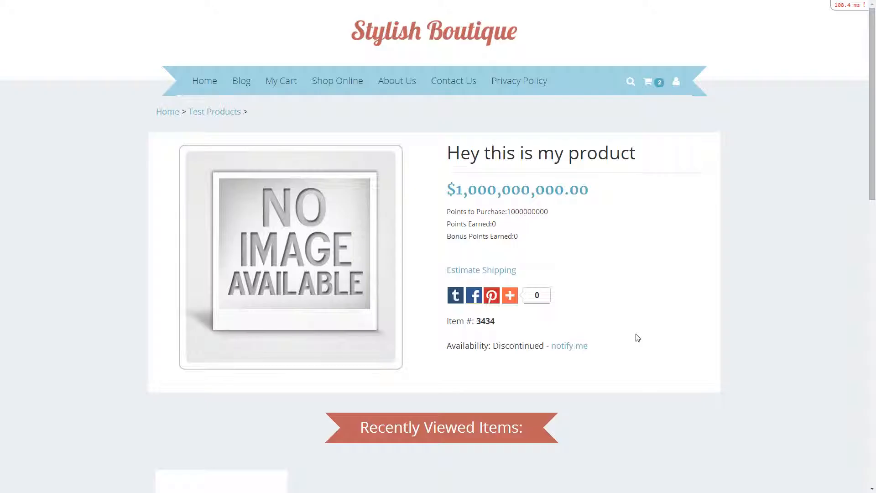
Inspect the storefront and select the navbar-collapse div in DevTools
right_click(638, 338)
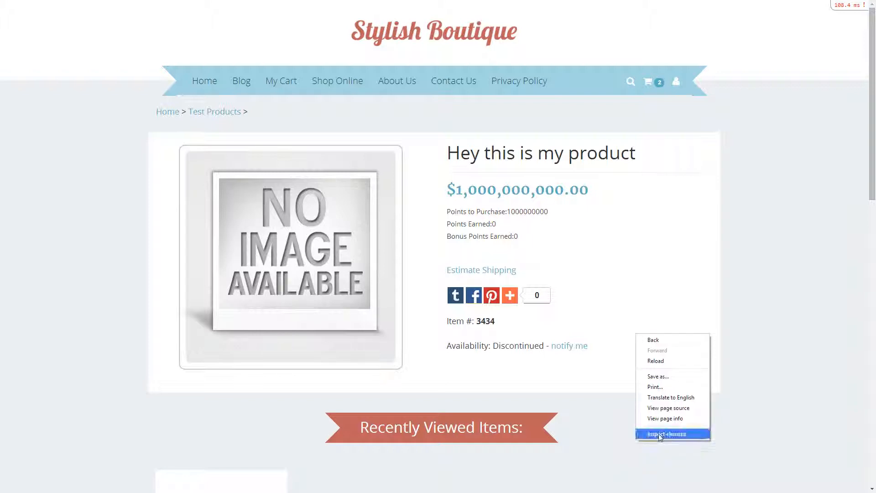
click(673, 433)
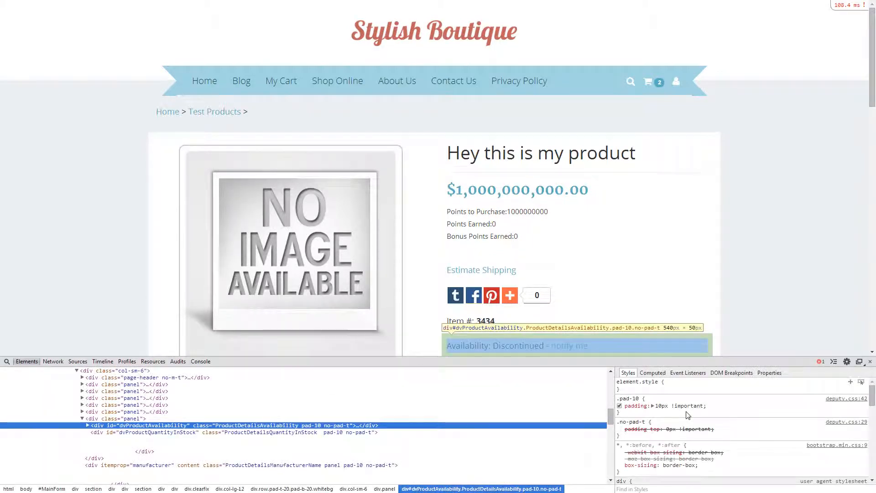
click(509, 296)
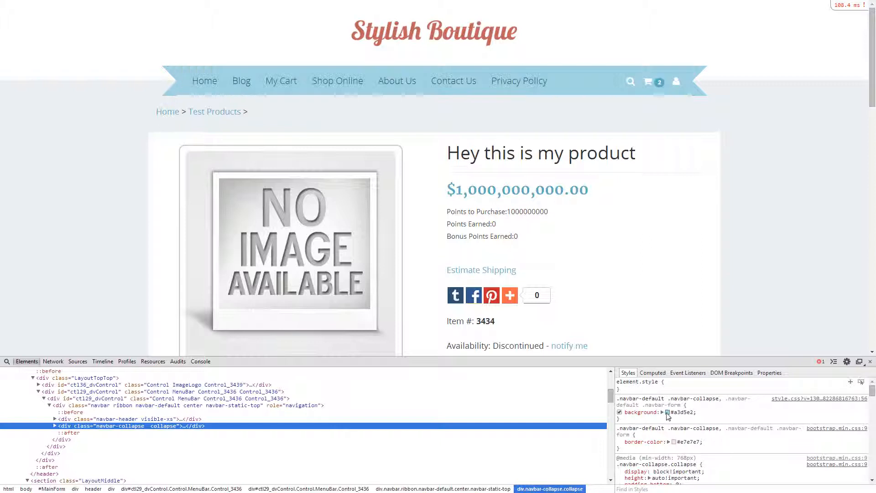
Try muted and brighter blues on the navbar background with the colour picker
click(667, 412)
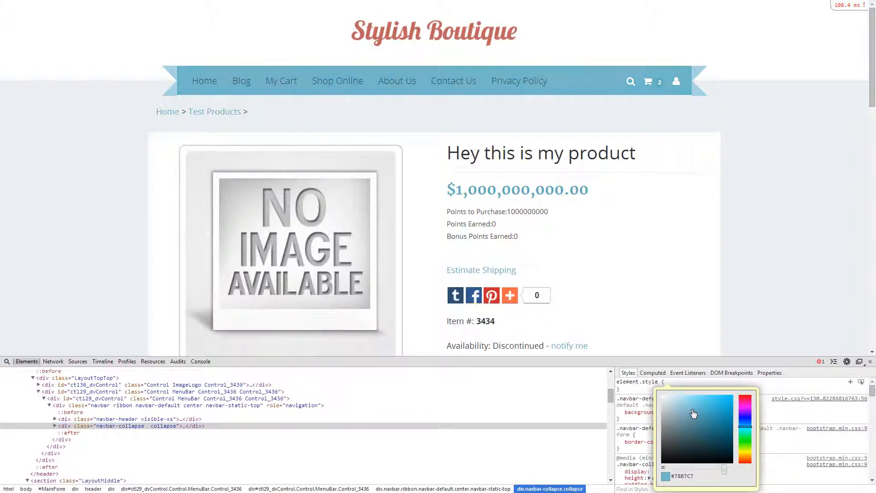
drag(692, 412, 724, 409)
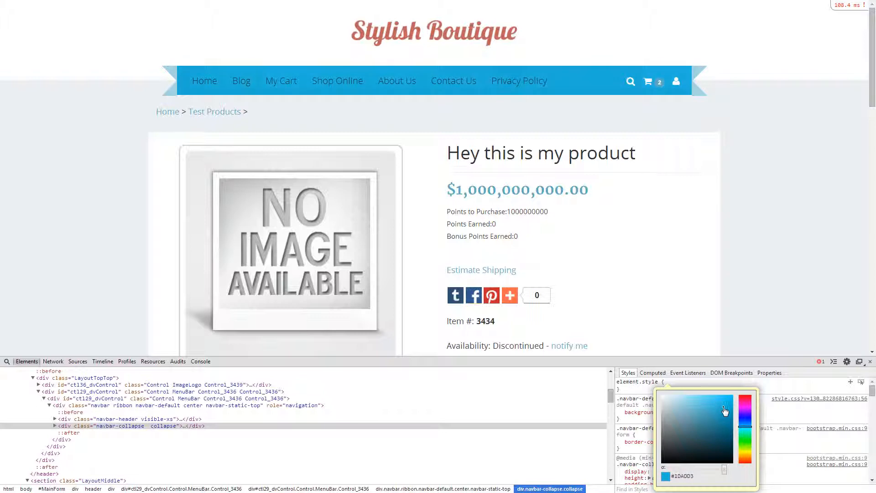
drag(745, 410, 745, 422)
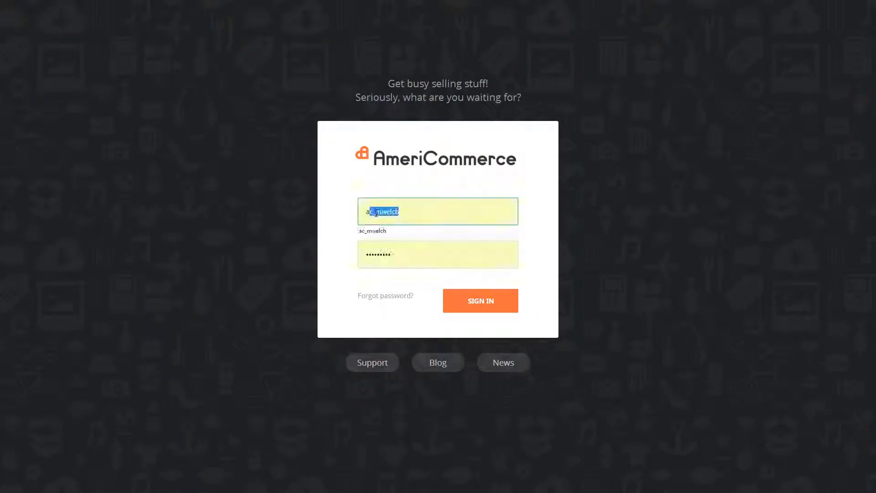
Sign in to the store admin as 'admin'
text(admin)
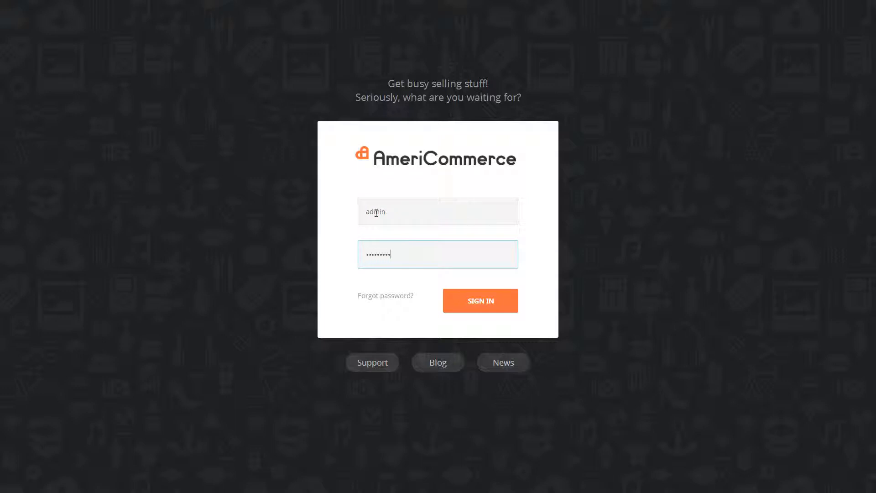
click(480, 301)
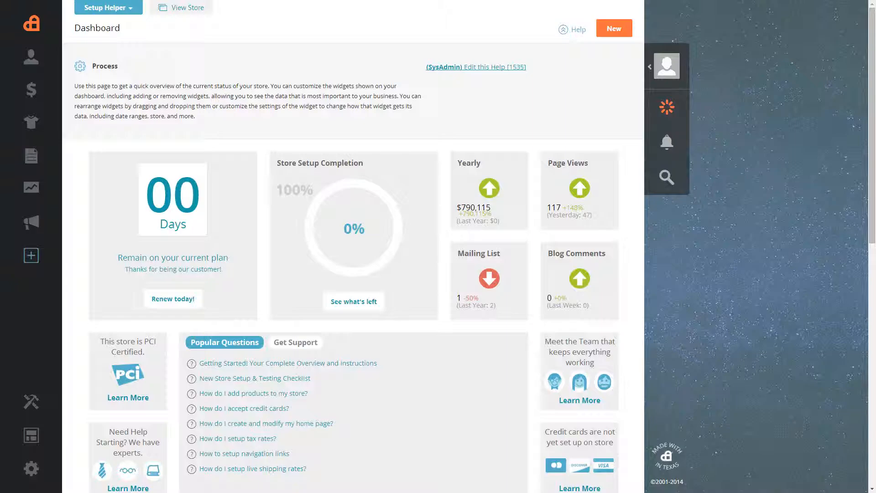
mouse_move(821, 349)
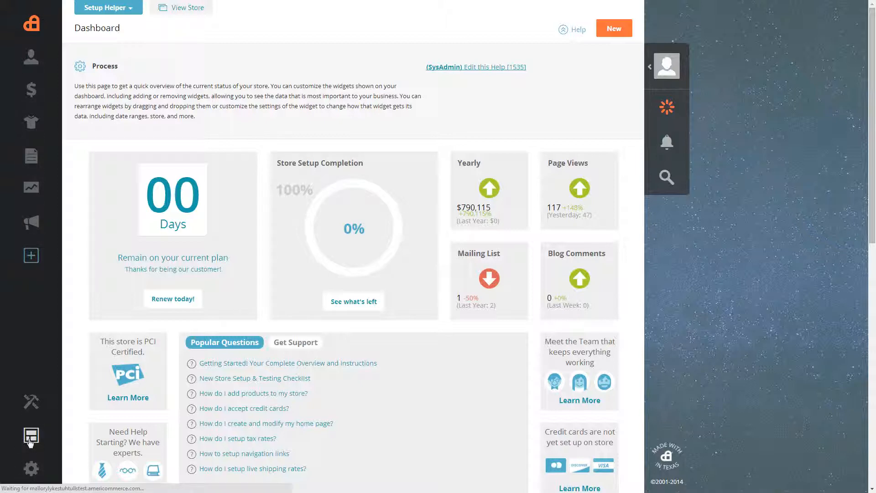
Open the StylishBoutique (Standard) theme for editing from the Themes Dashboard
click(31, 435)
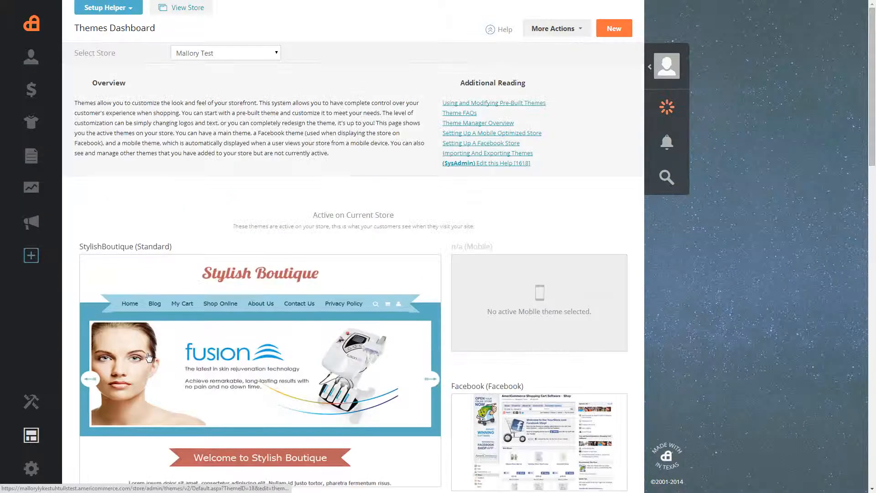
scroll(down, 3)
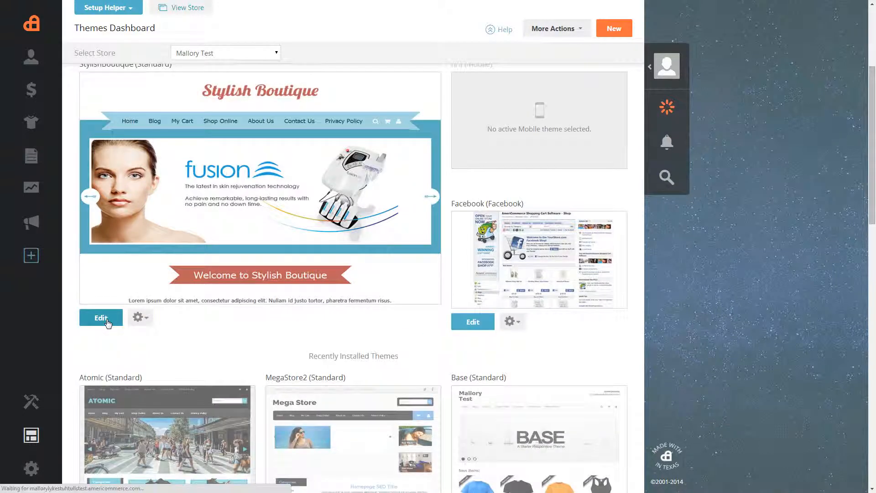
click(101, 318)
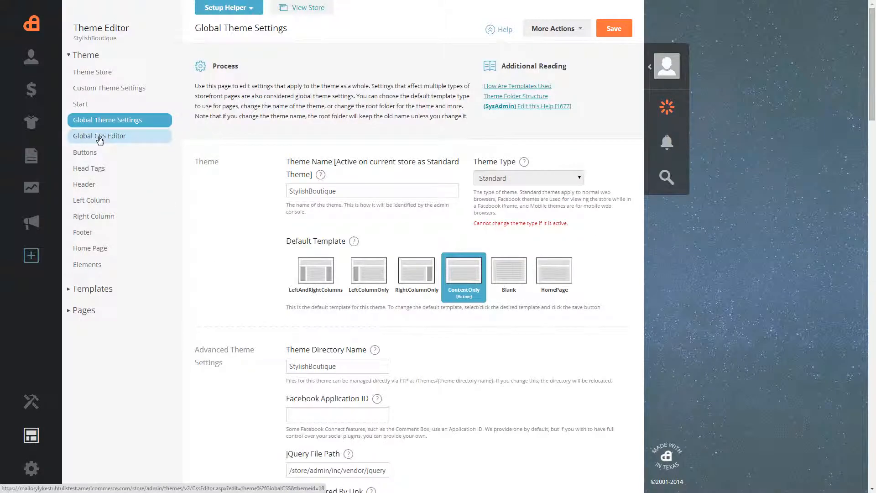
Replace the #a3d5e2 navbar and ribbon colours in Global CSS with #fff
click(99, 136)
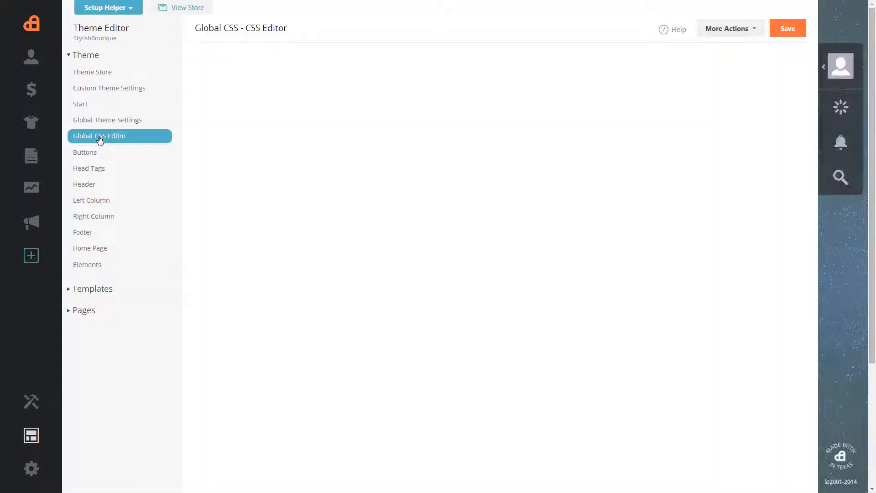
click(100, 136)
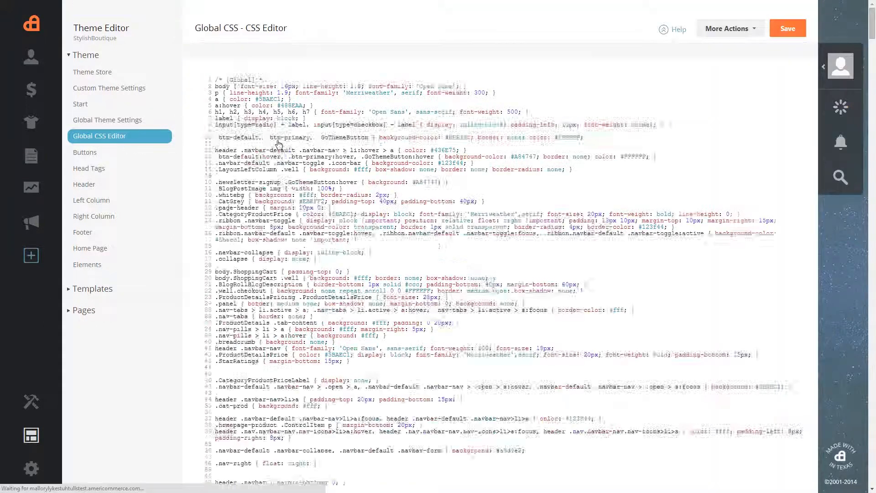
text(buy)
text(a3d5e2)
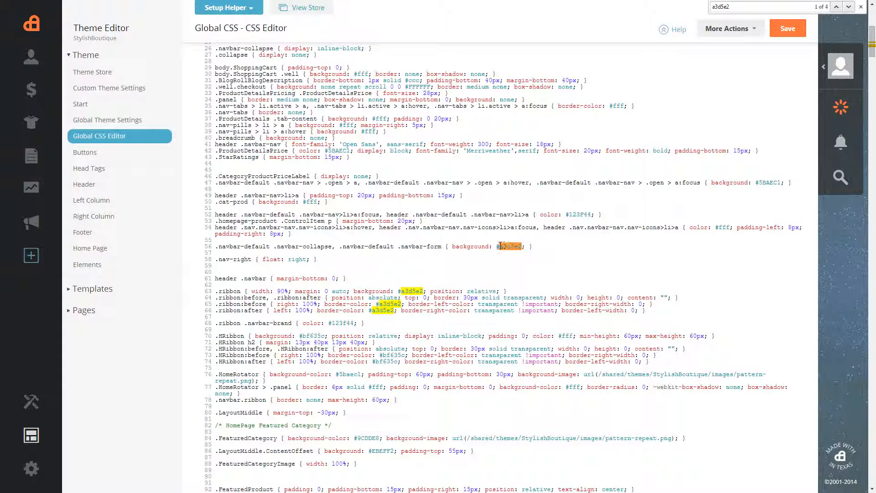
text(#ffffff)
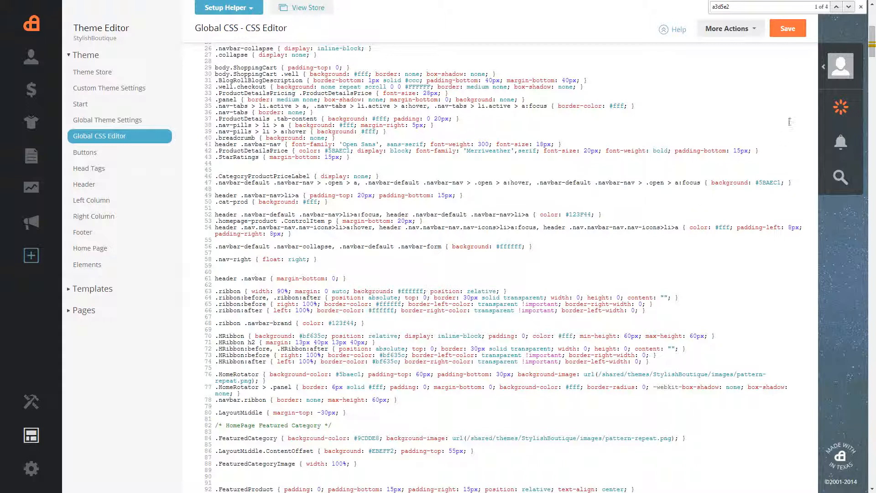
Save the white-background Global CSS and preview it with View Store
click(787, 28)
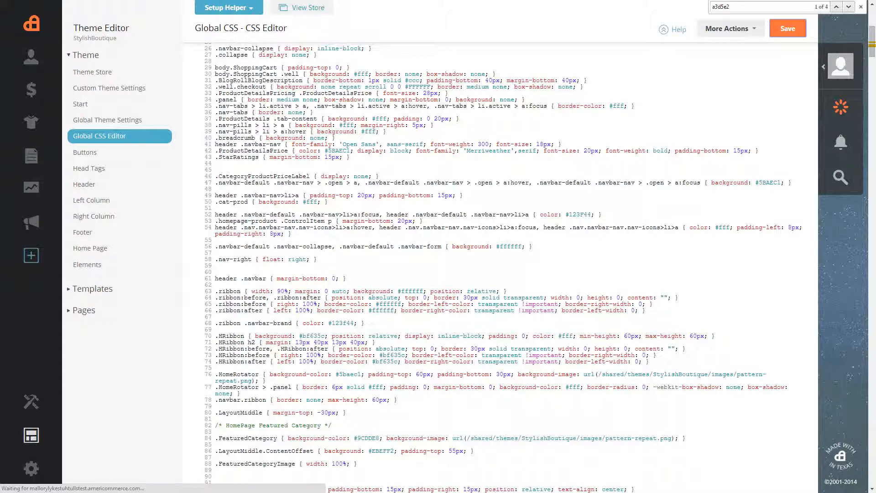
click(788, 28)
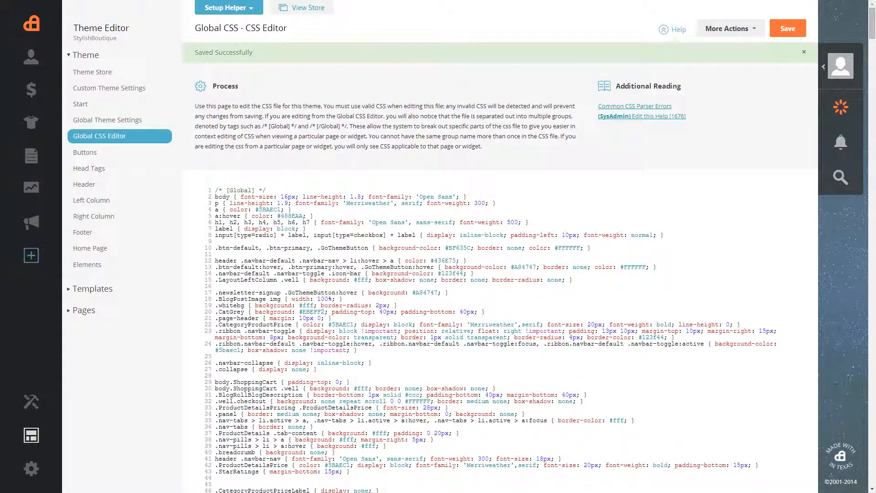
mouse_move(330, 10)
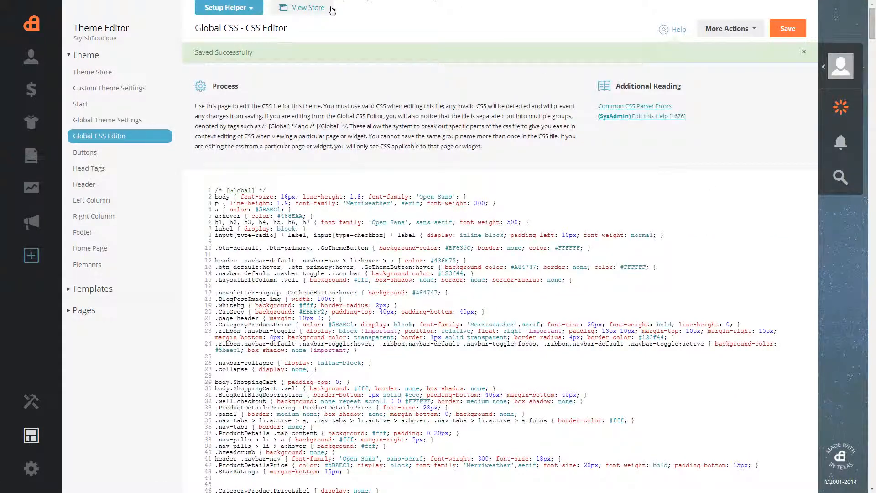
click(307, 8)
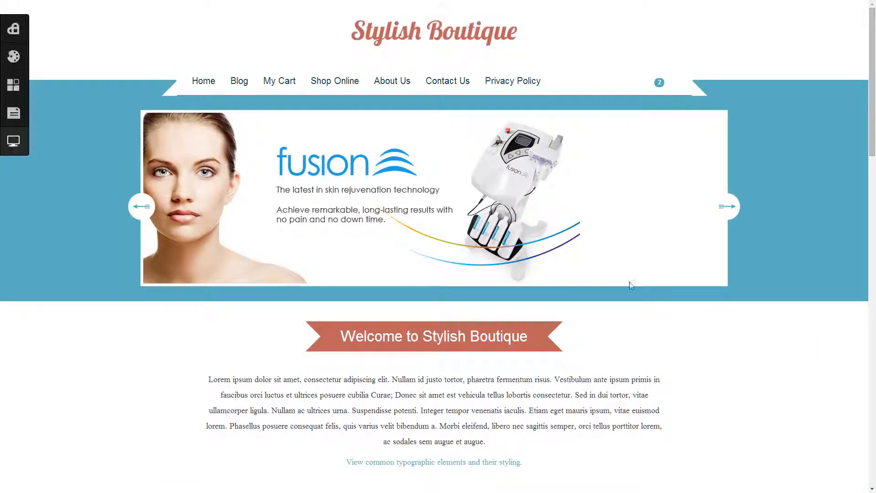
mouse_move(208, 92)
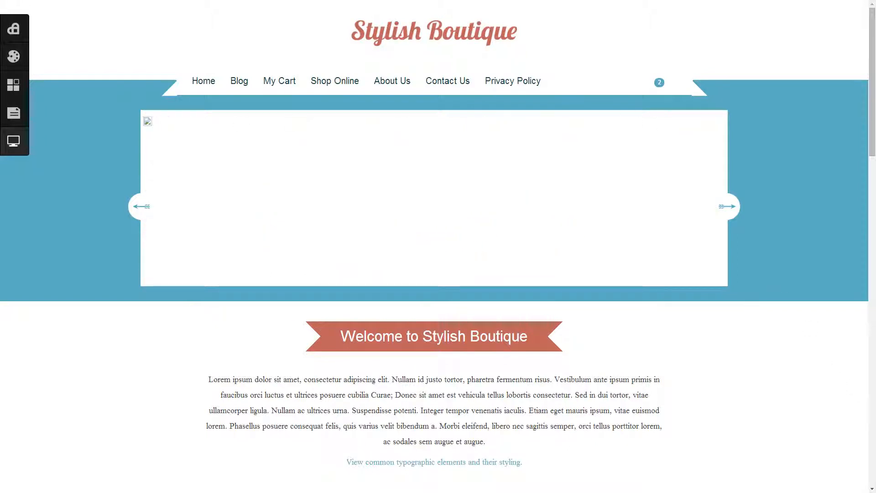
Inspect the storefront's welcome paragraph and its styles in DevTools
right_click(556, 337)
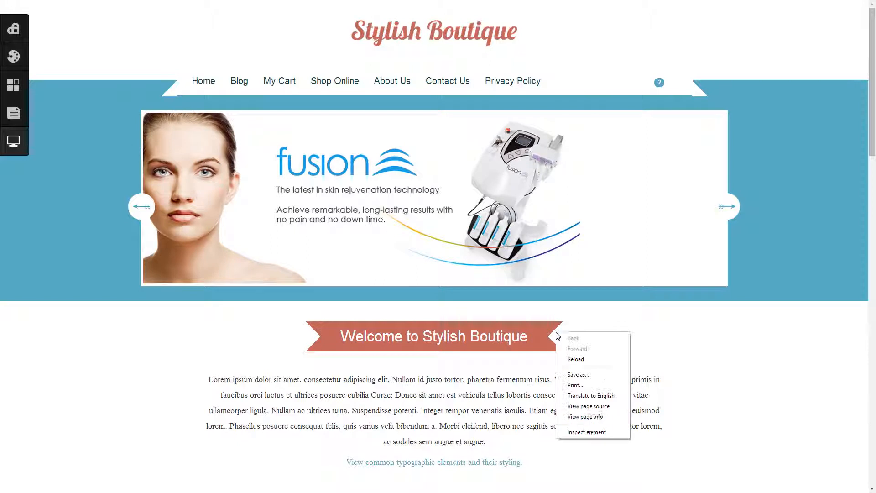
click(587, 432)
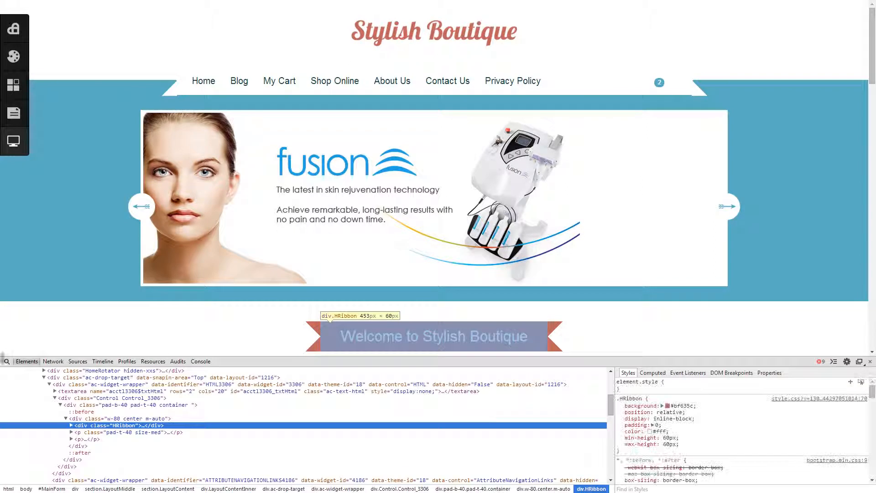
scroll(down, 3)
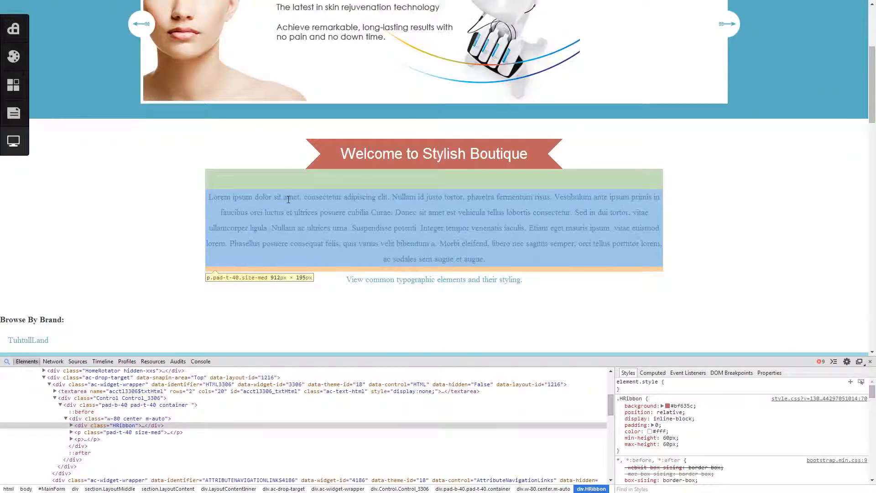
click(114, 432)
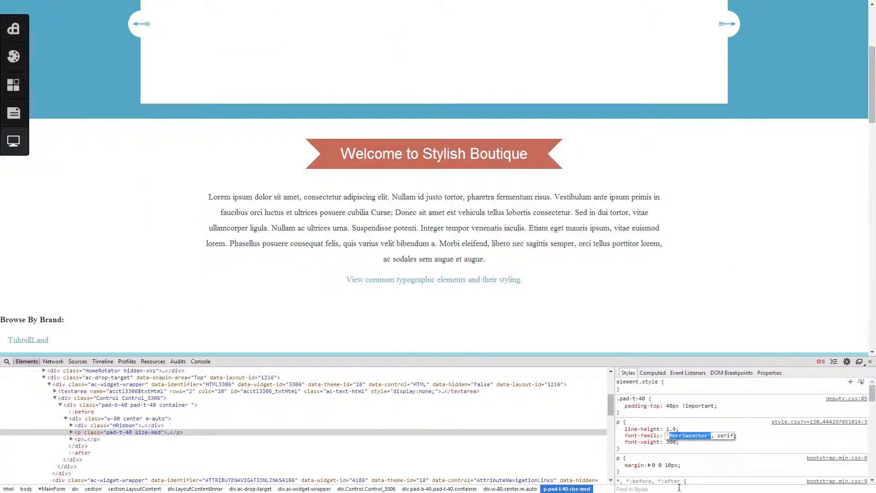
Change the paragraph's font-family from Merriweather to arial and scroll the page
text(ari)
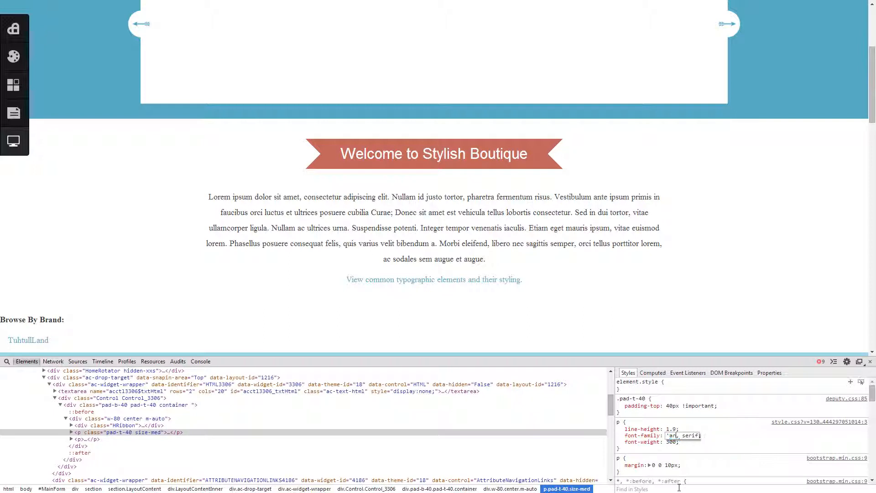
text(arial')
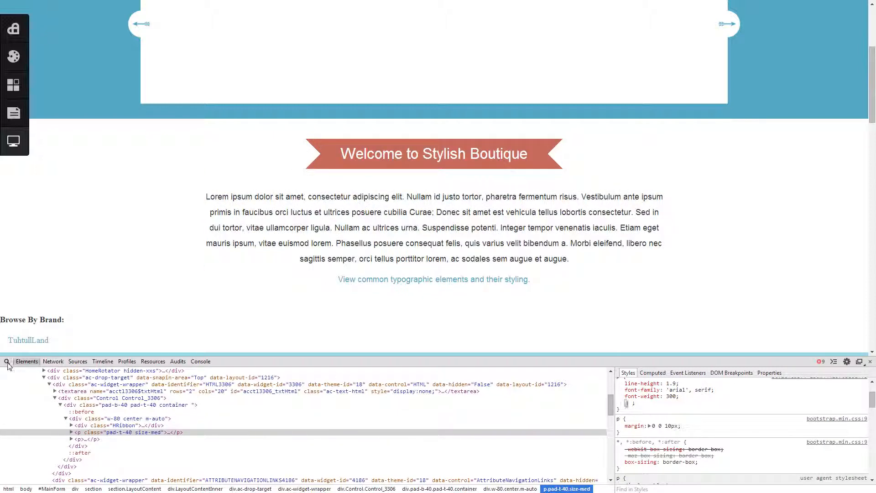
scroll(down, 3)
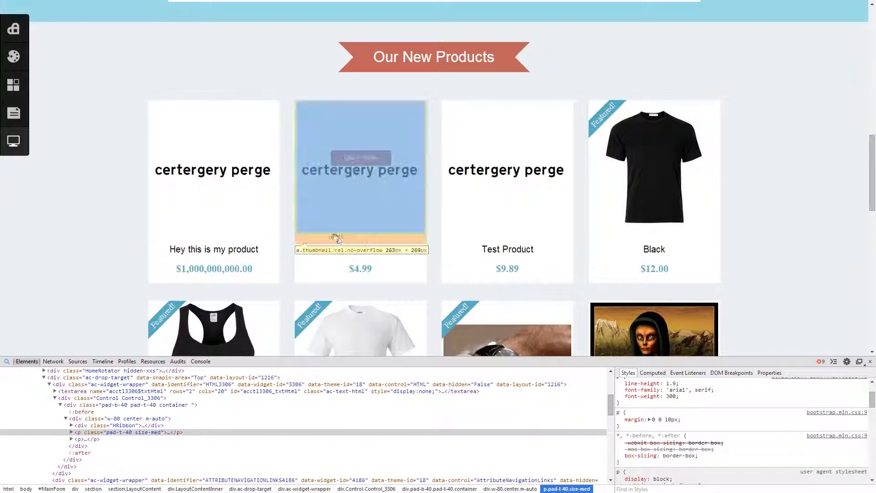
scroll(down, 3)
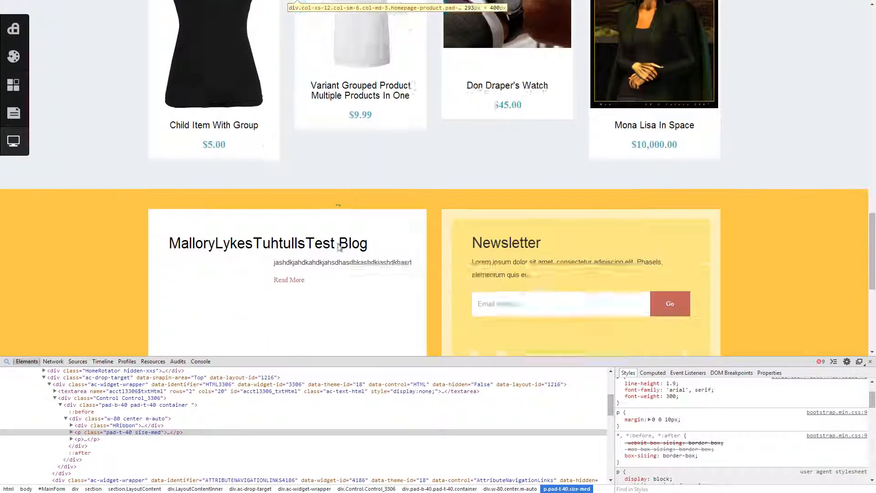